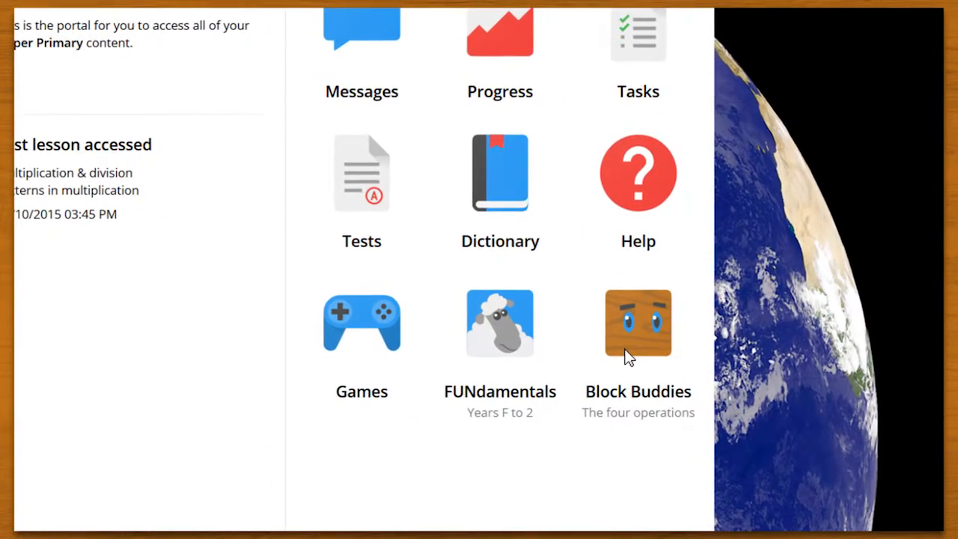
# - Launch Block Buddies from the HOTmaths portal, opening the Addition island map
pyautogui.click(638, 323)
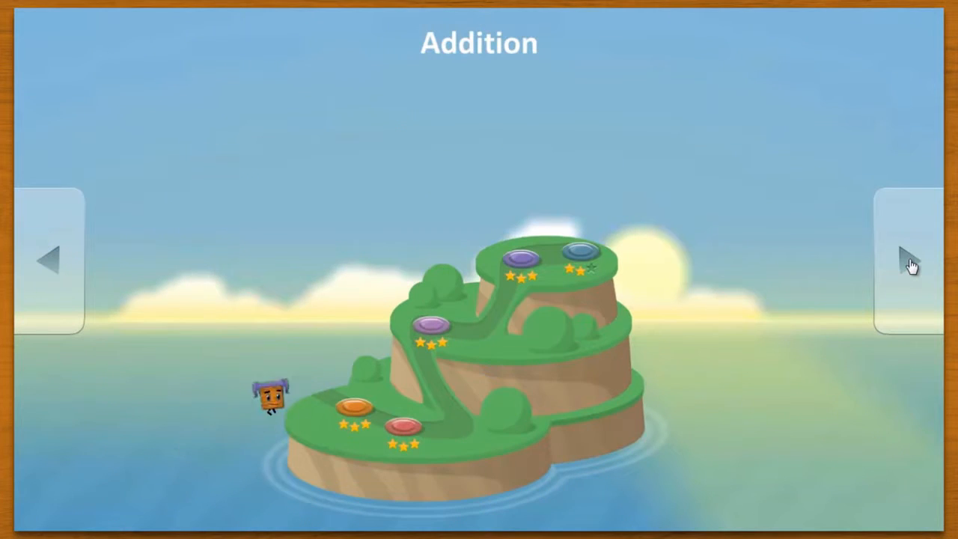
# - Page from the Addition island through Multiplication to the Division island
pyautogui.click(909, 260)
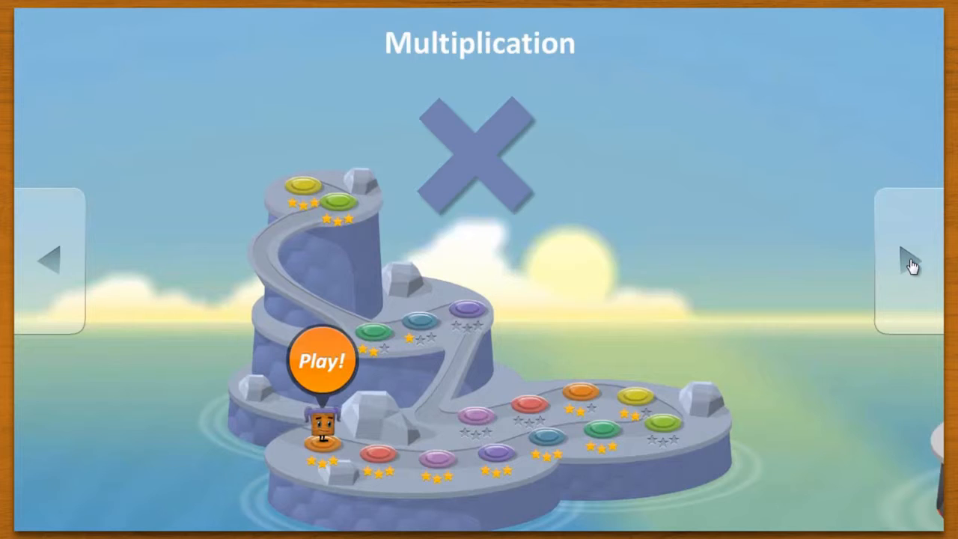
pyautogui.click(908, 261)
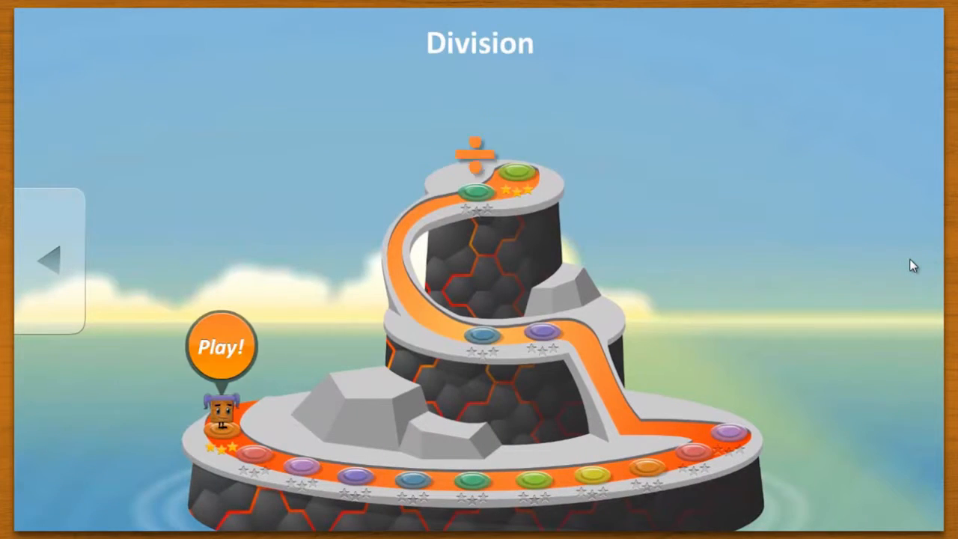